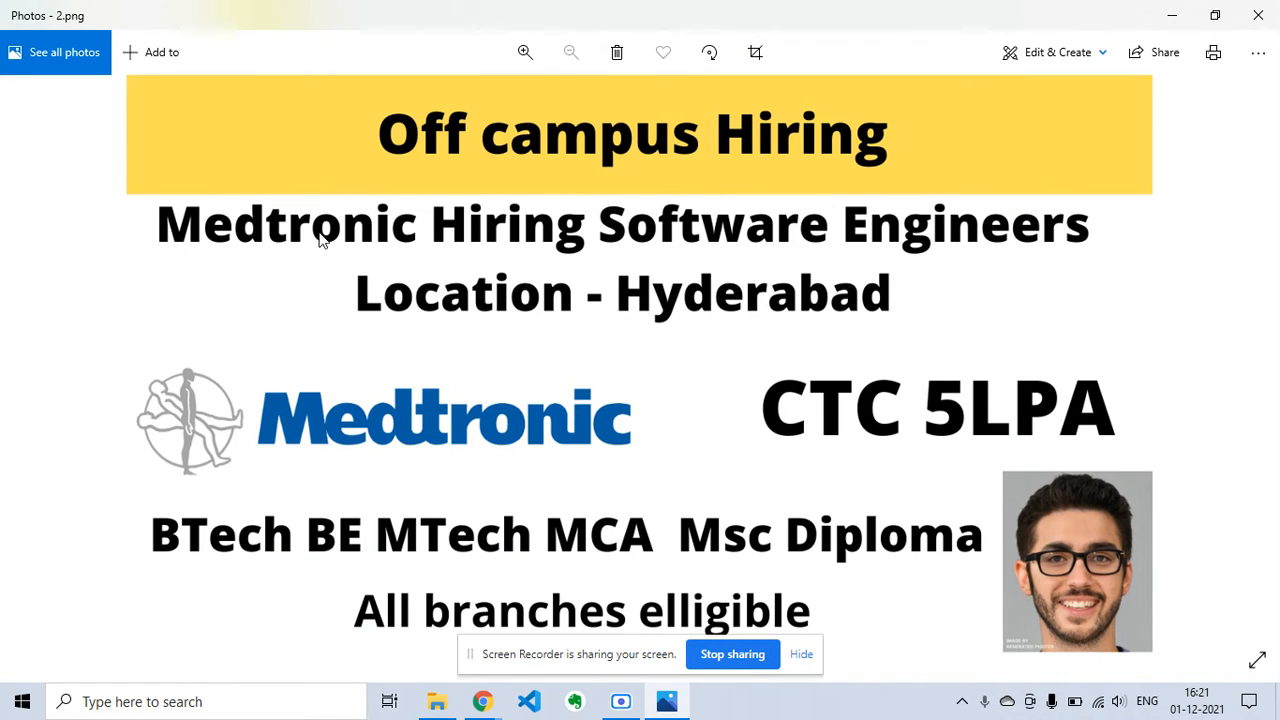
mouse_move(668, 324)
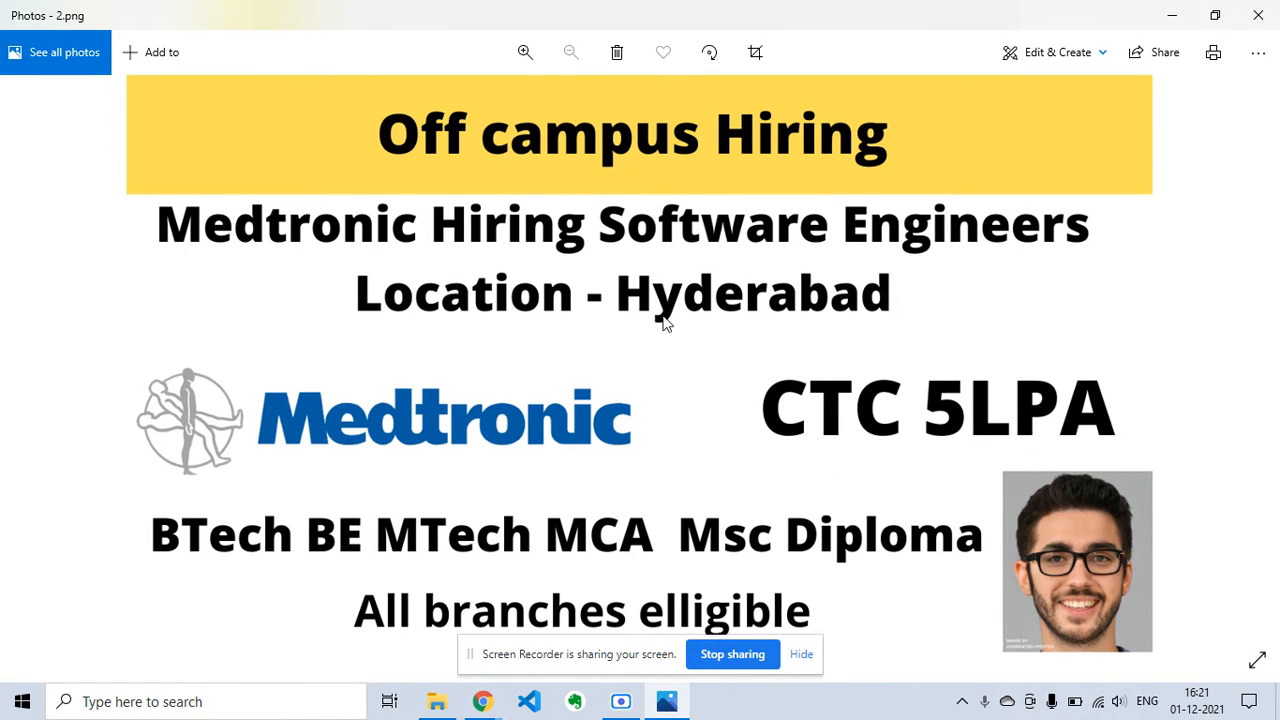
mouse_move(1016, 250)
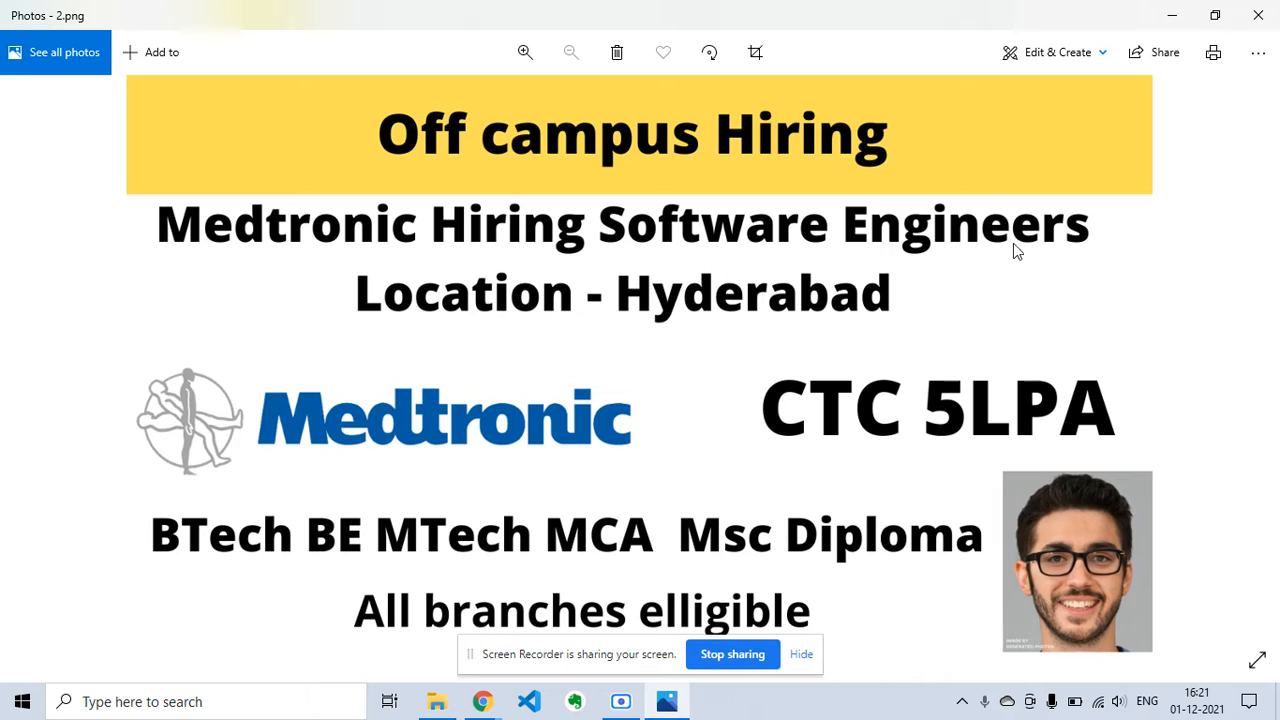
mouse_move(752, 500)
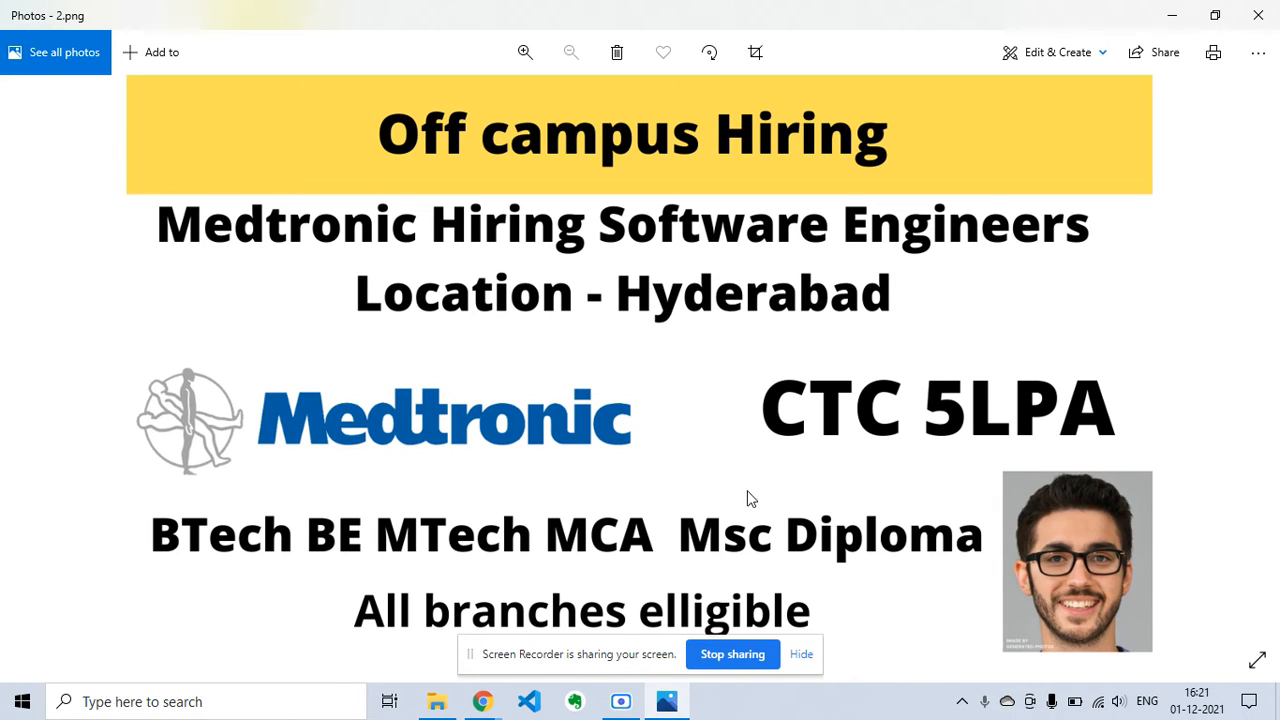
mouse_move(190, 570)
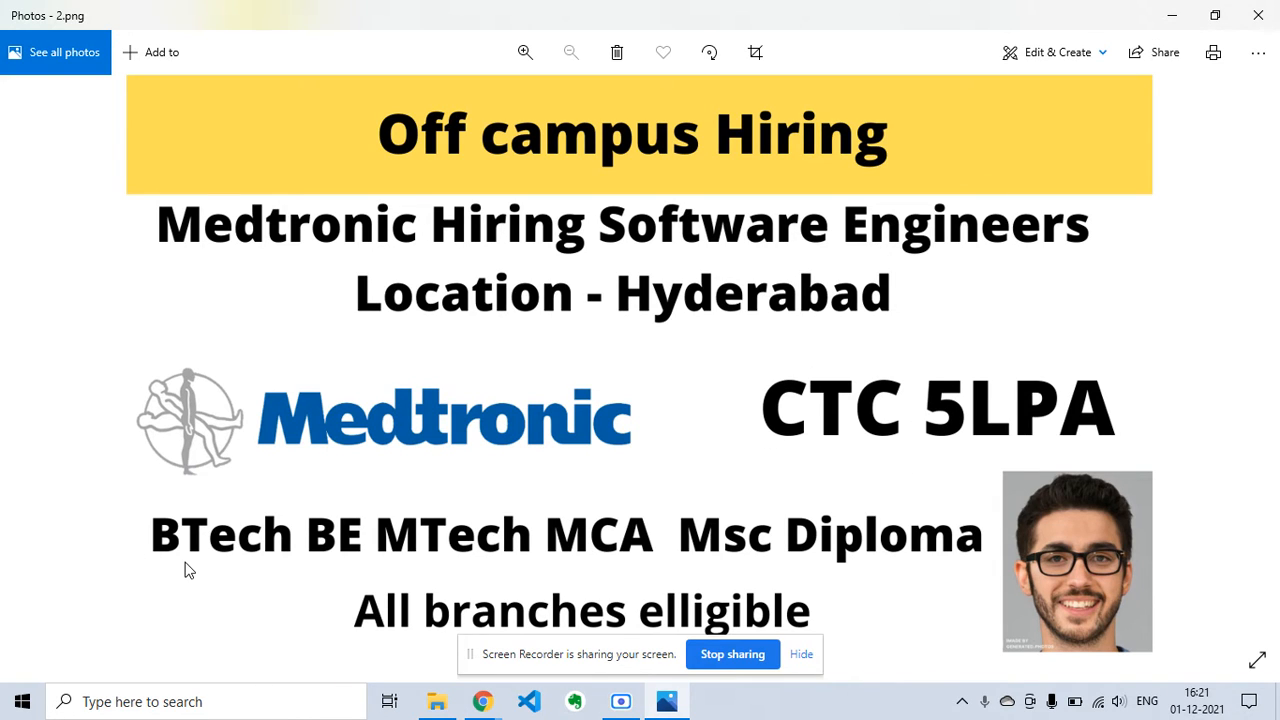
mouse_move(660, 582)
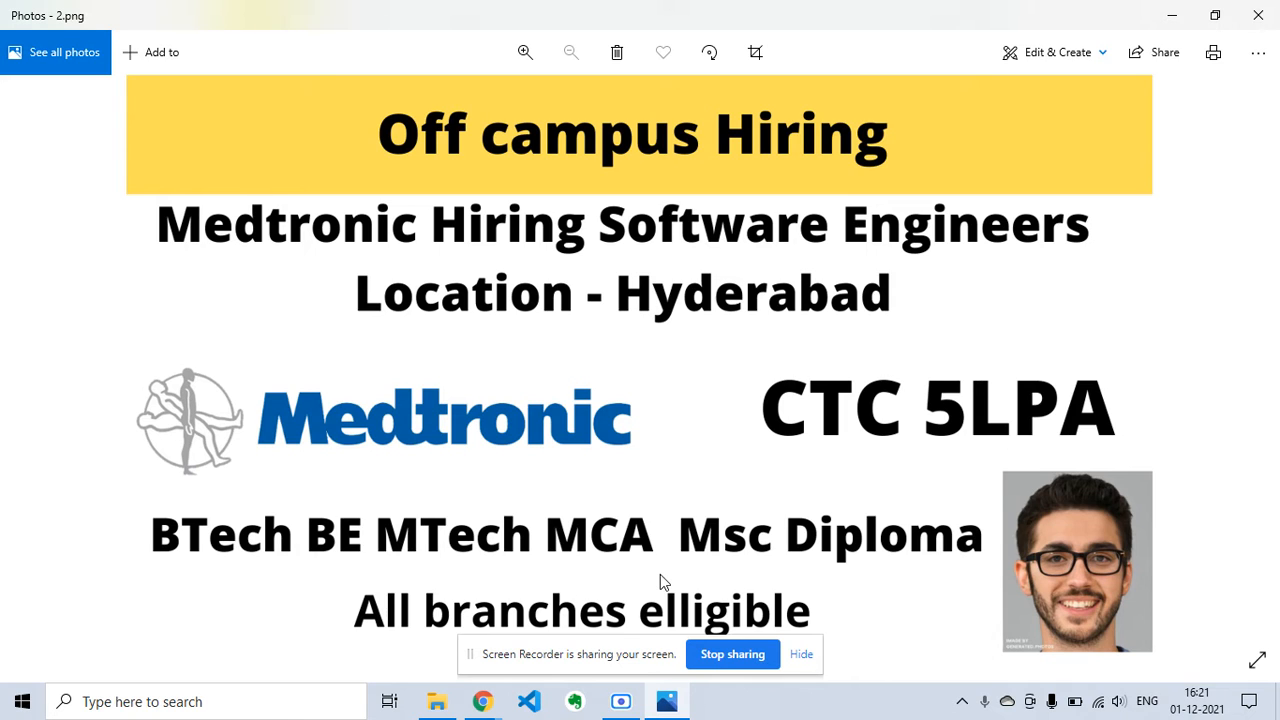
mouse_move(450, 640)
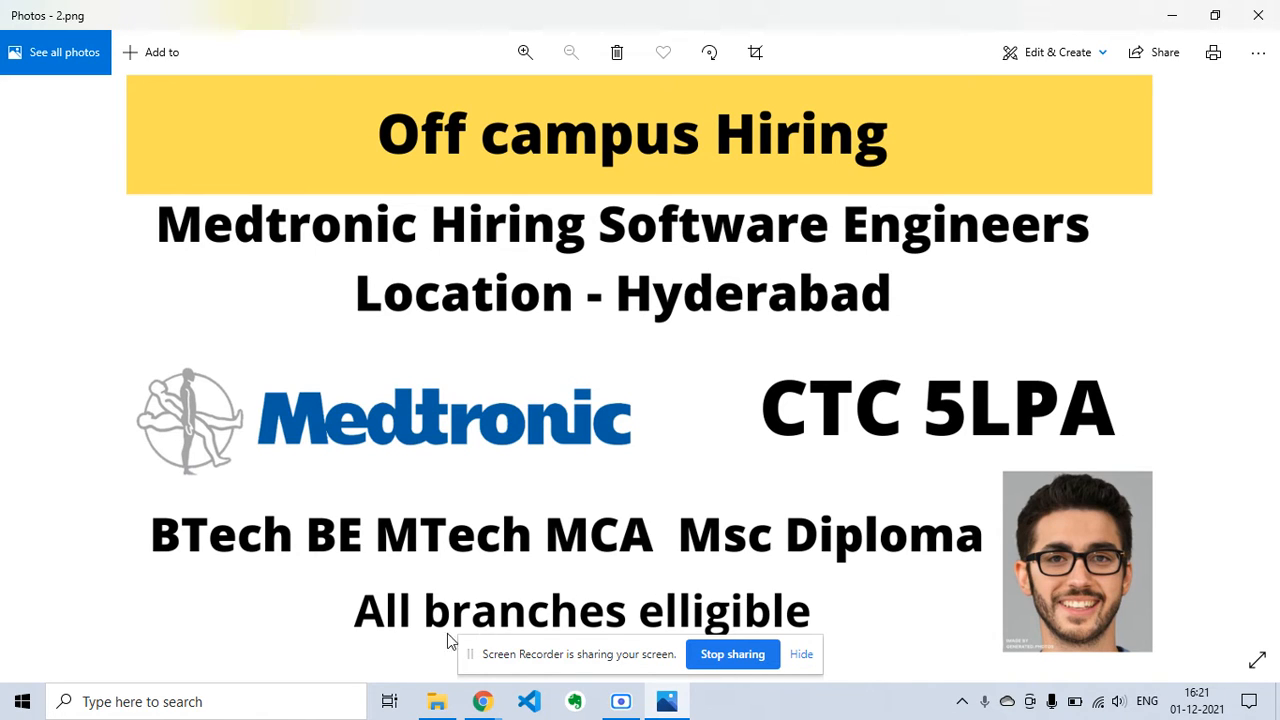
mouse_move(480, 700)
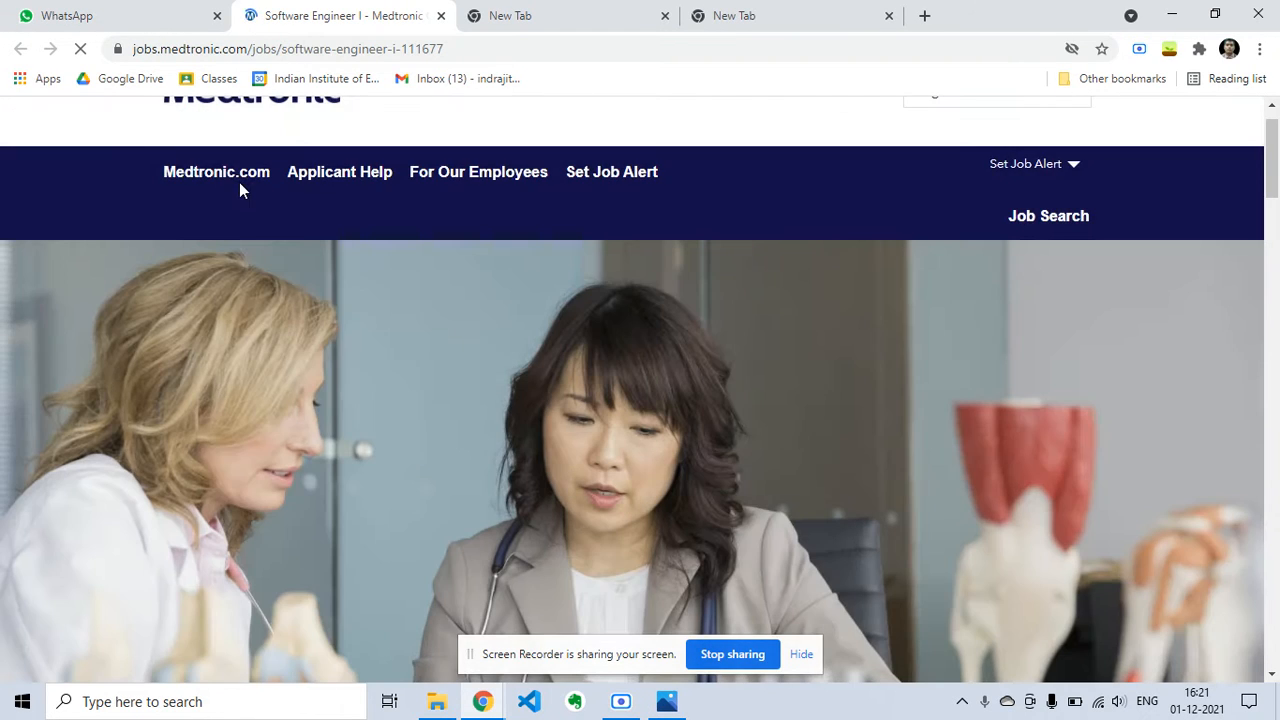
scroll(down, 3)
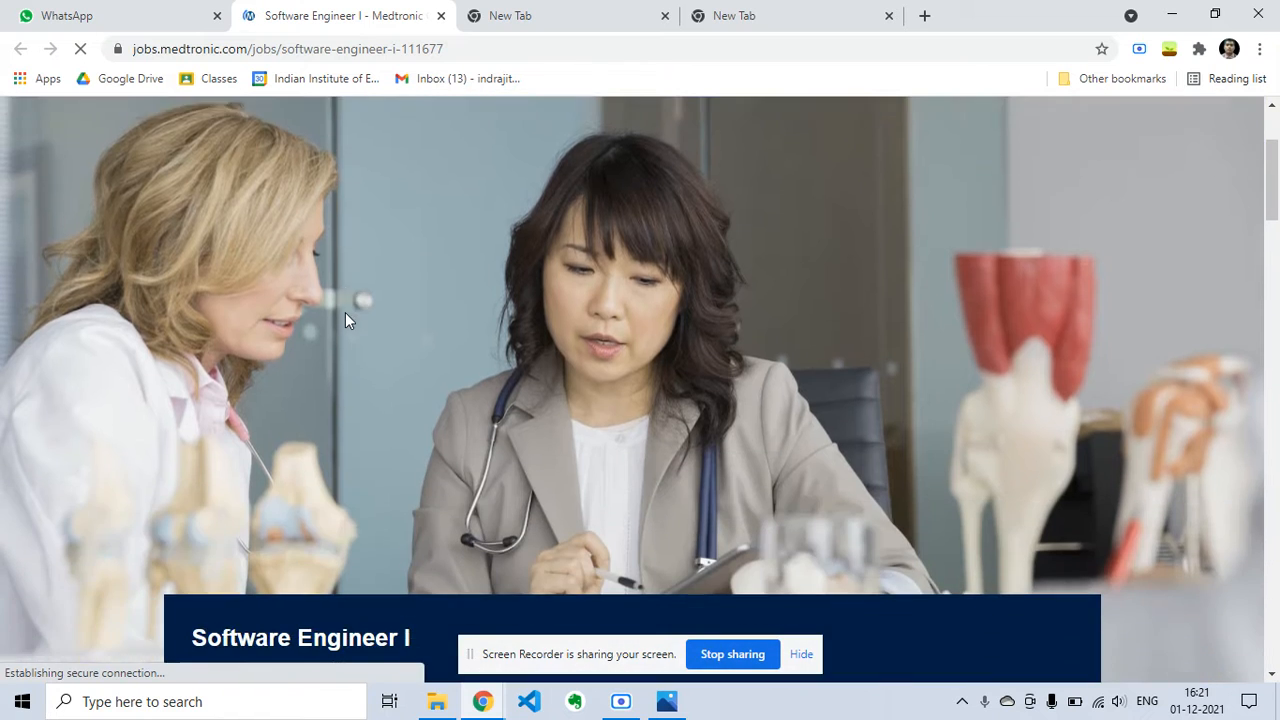
scroll(down, 3)
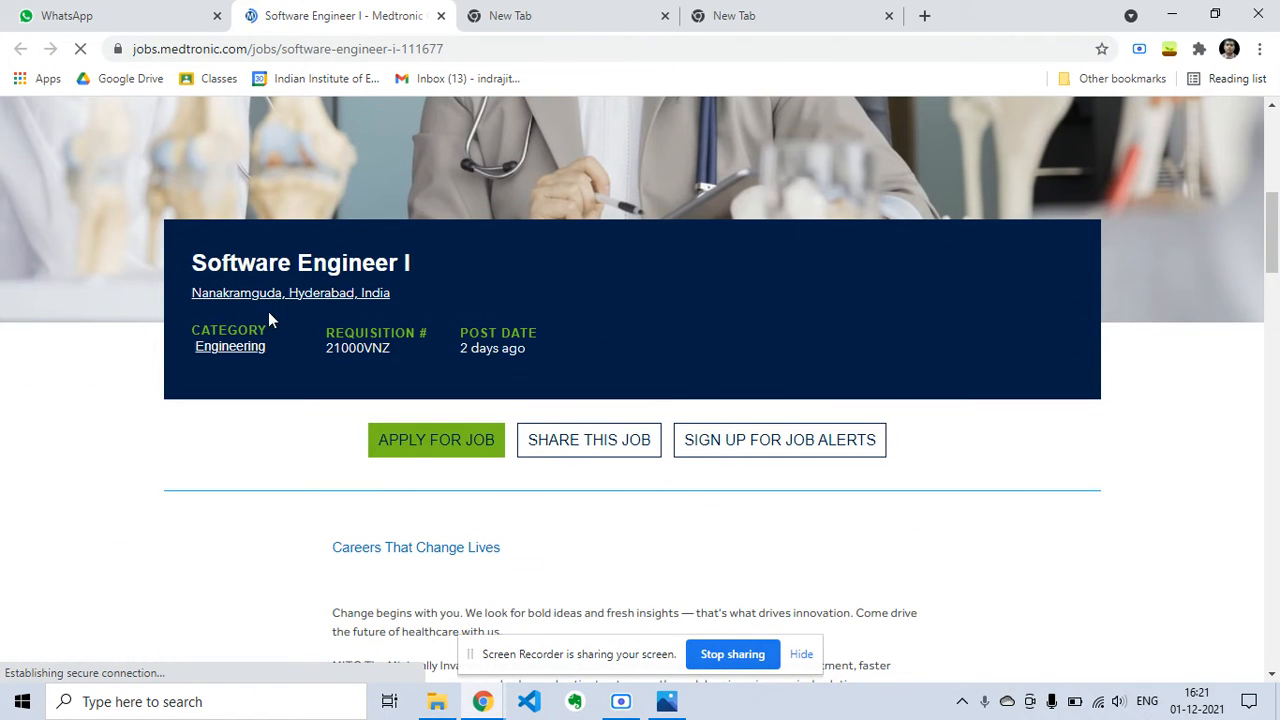
scroll(down, 3)
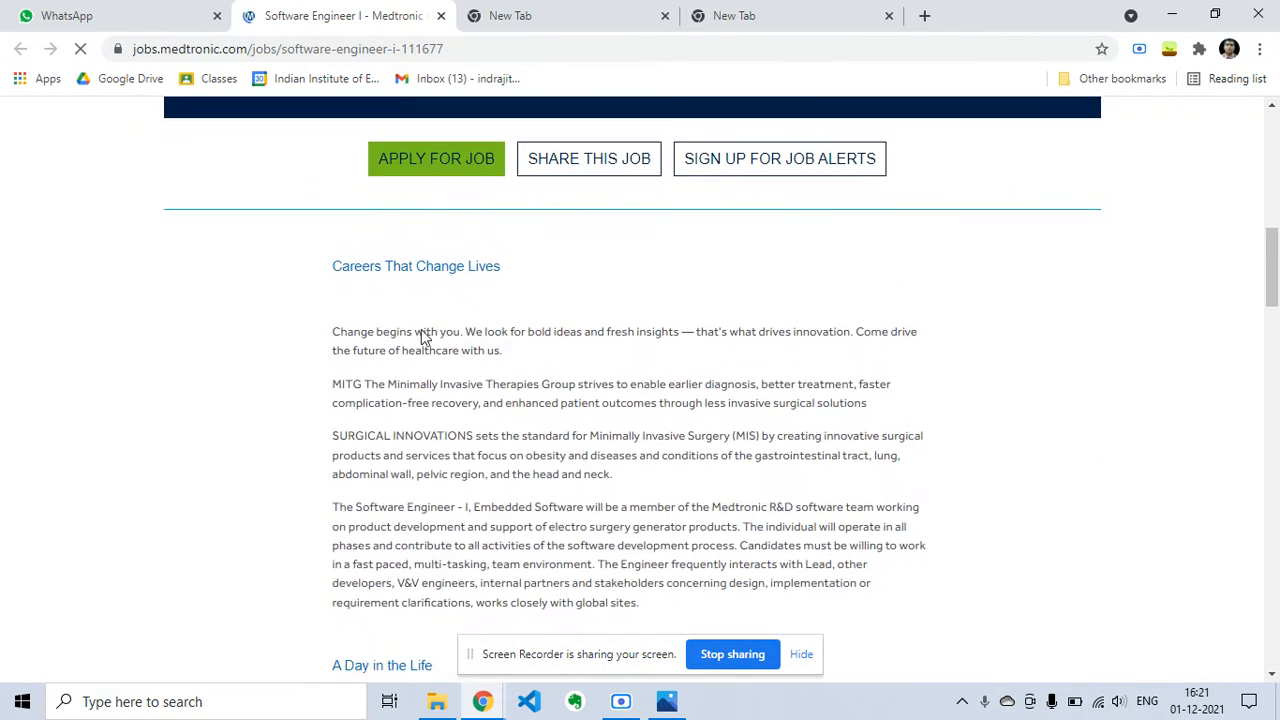
scroll(up, 3)
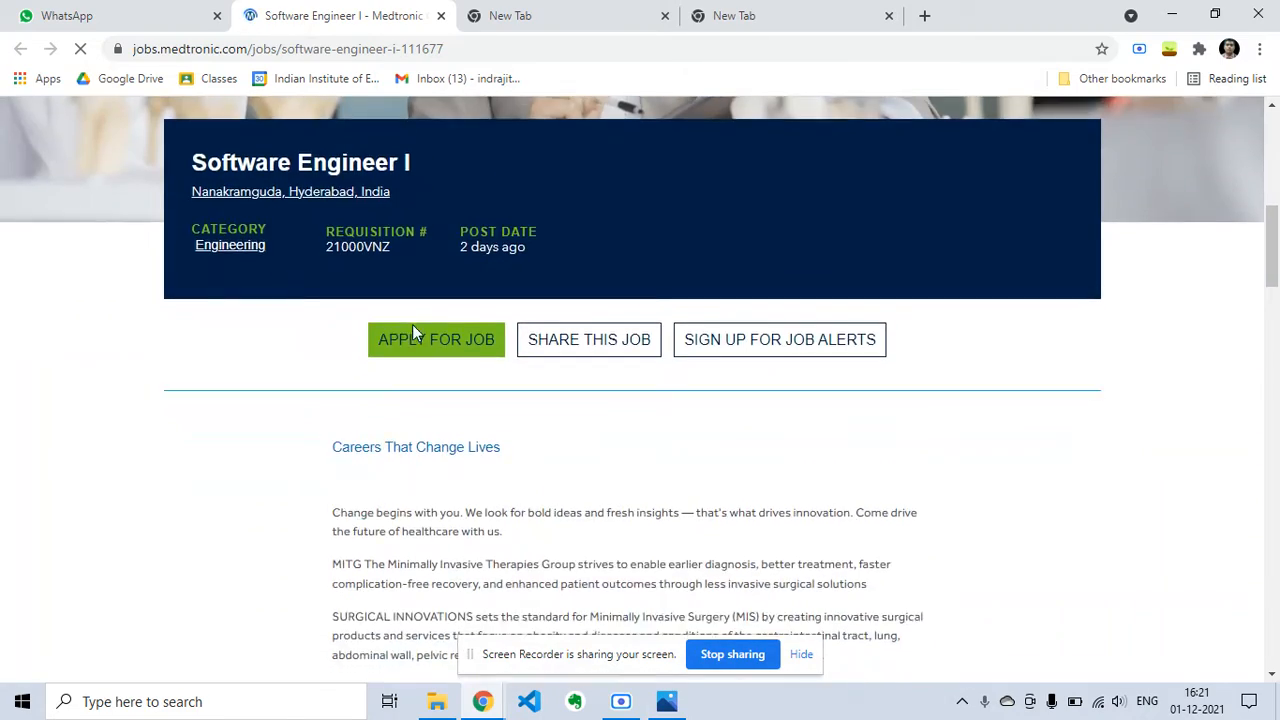
scroll(down, 3)
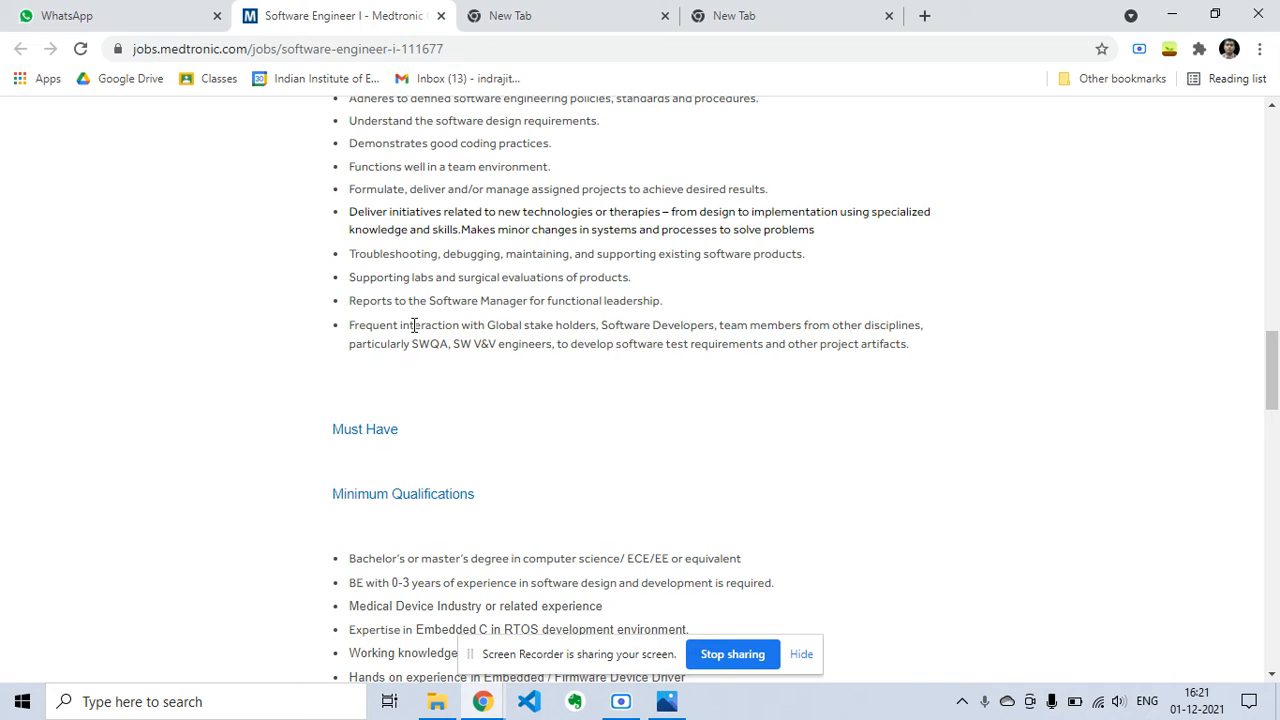
scroll(down, 3)
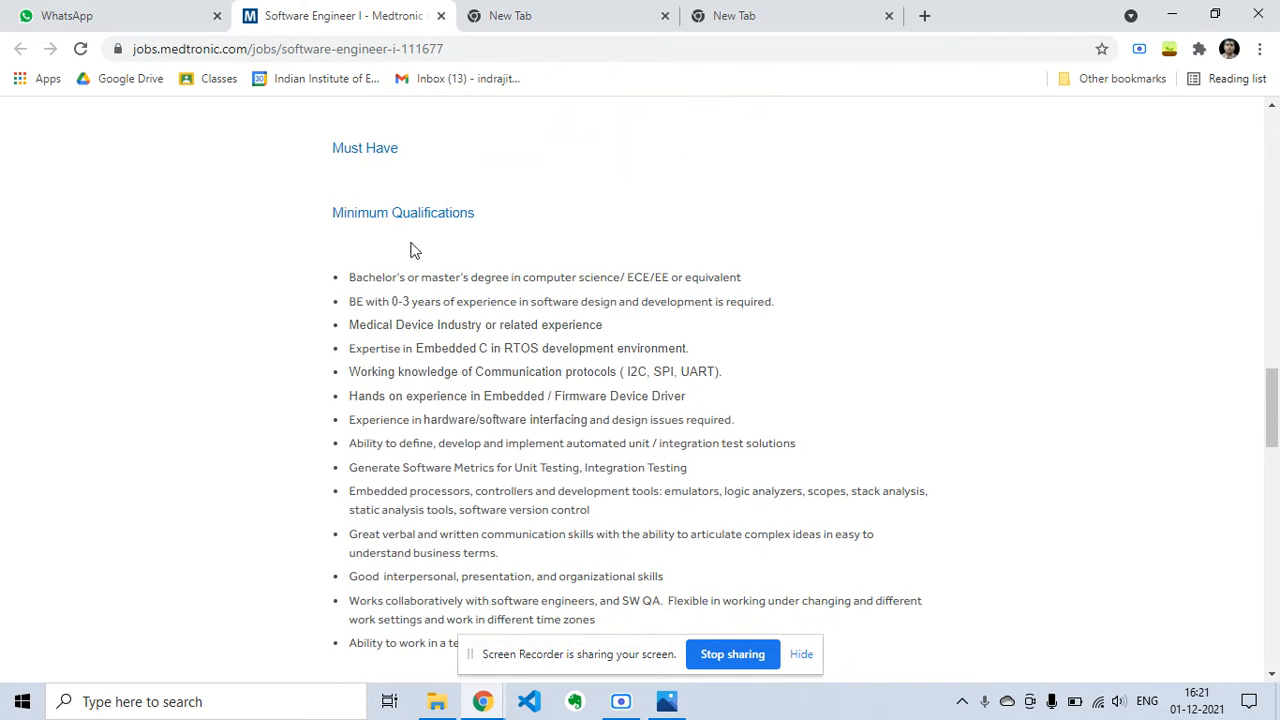
mouse_move(564, 292)
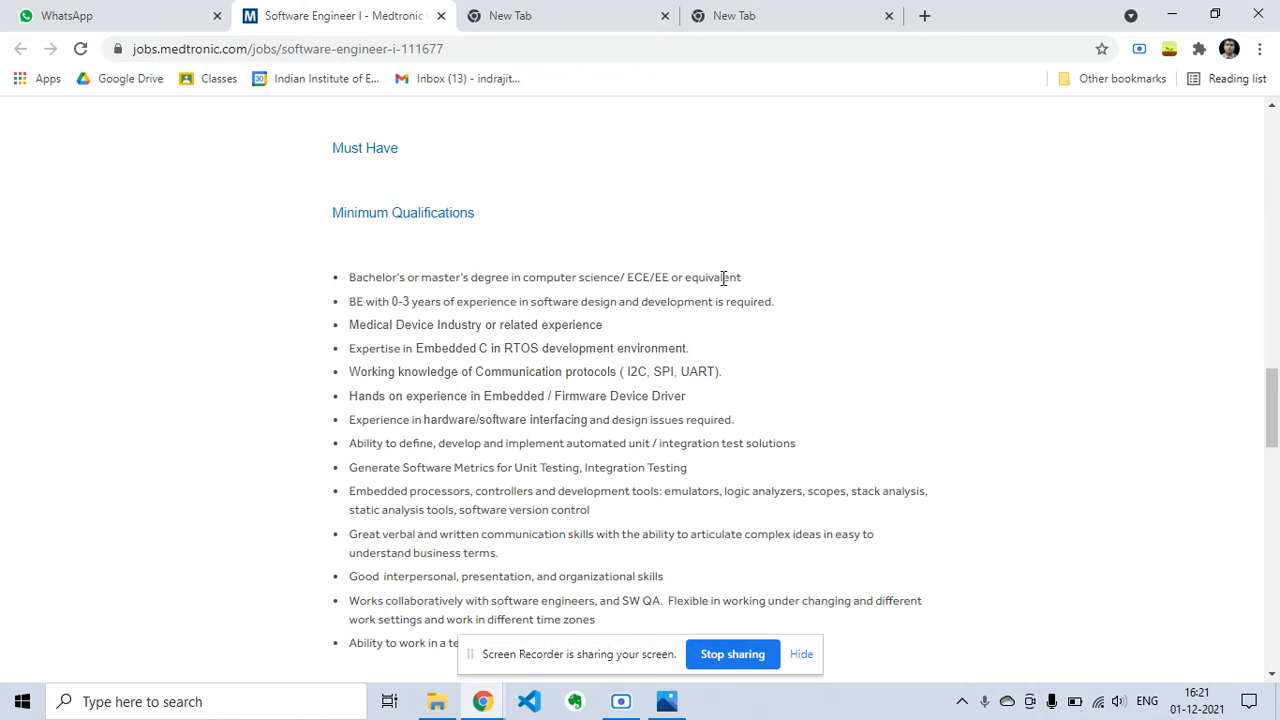
scroll(down, 3)
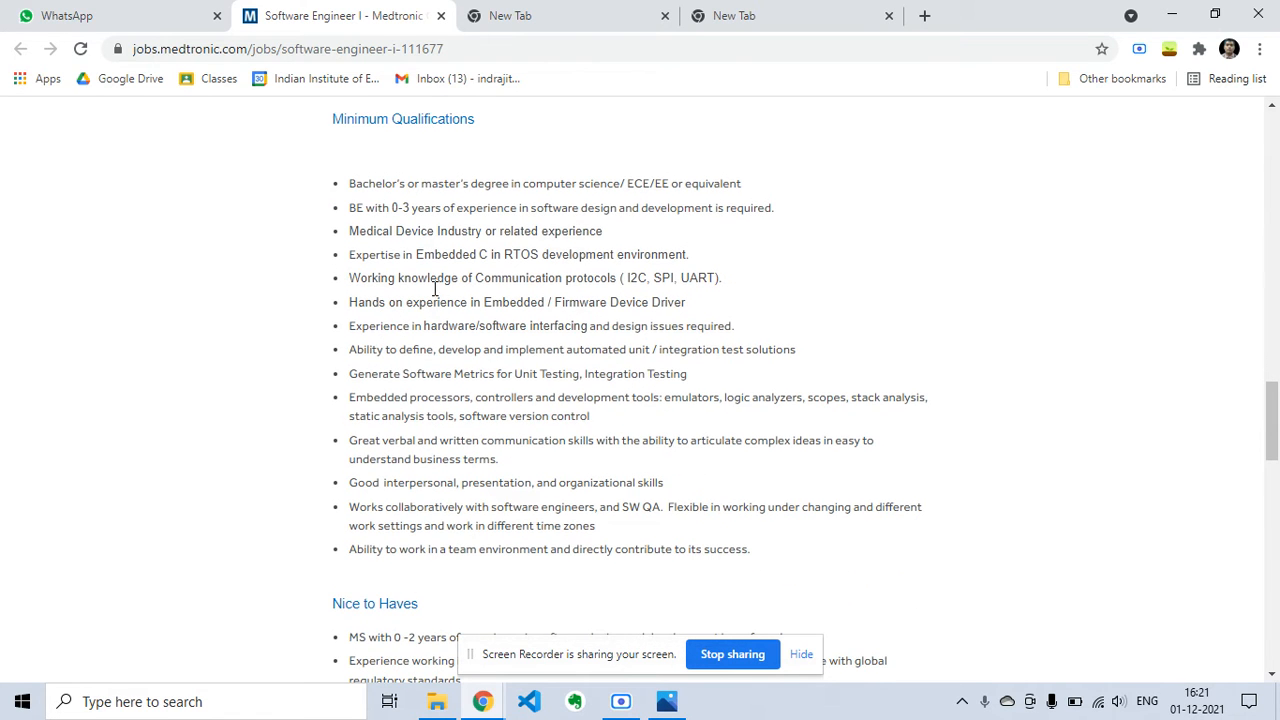
scroll(down, 3)
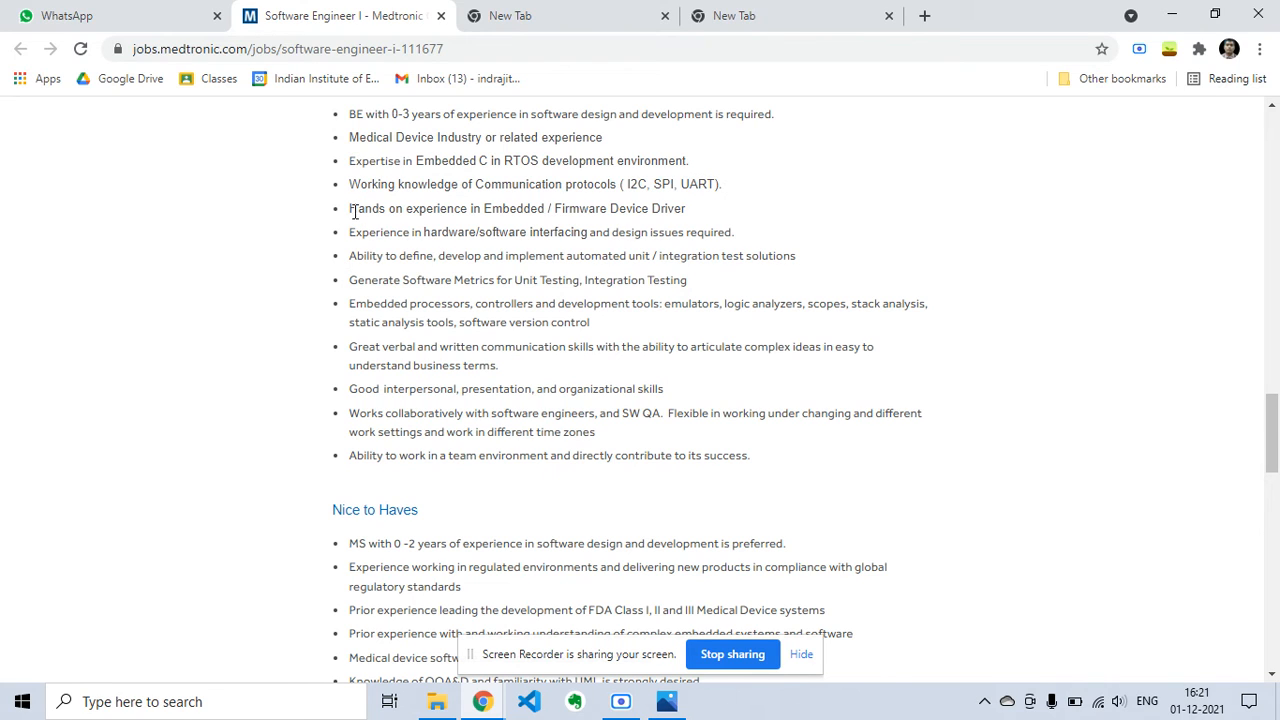
mouse_move(340, 248)
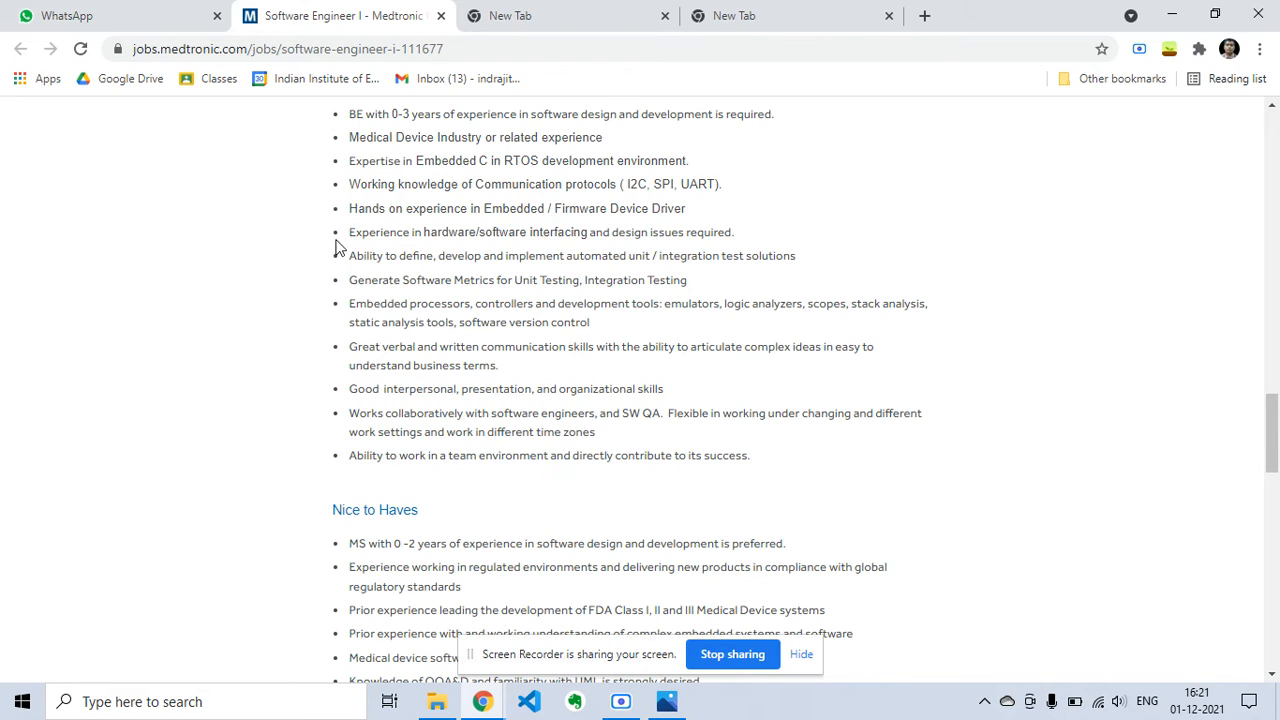
mouse_move(424, 248)
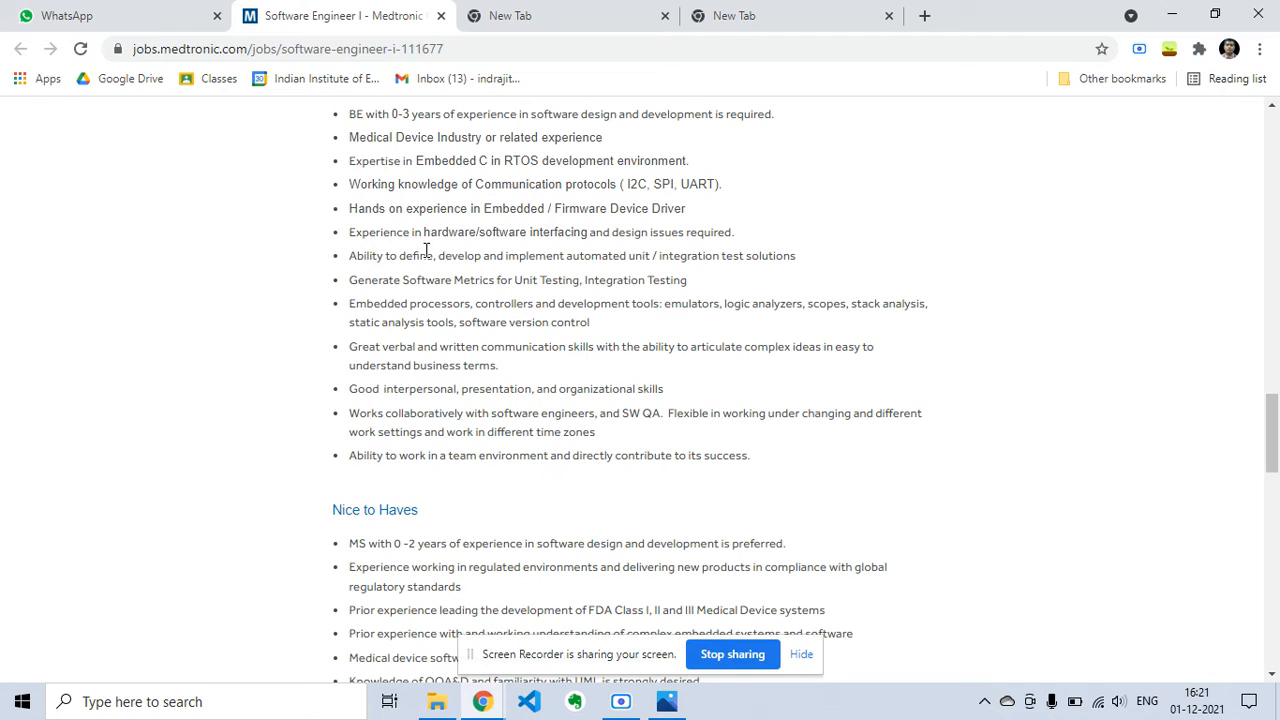
scroll(down, 3)
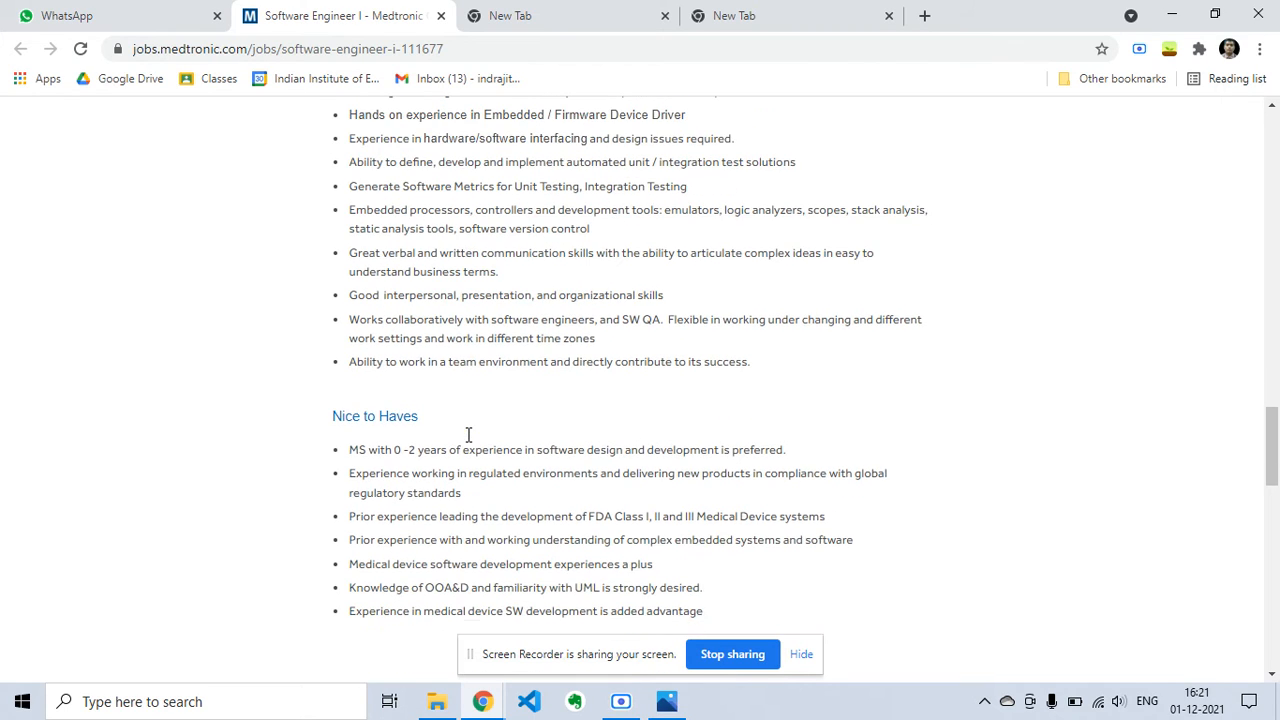
scroll(down, 3)
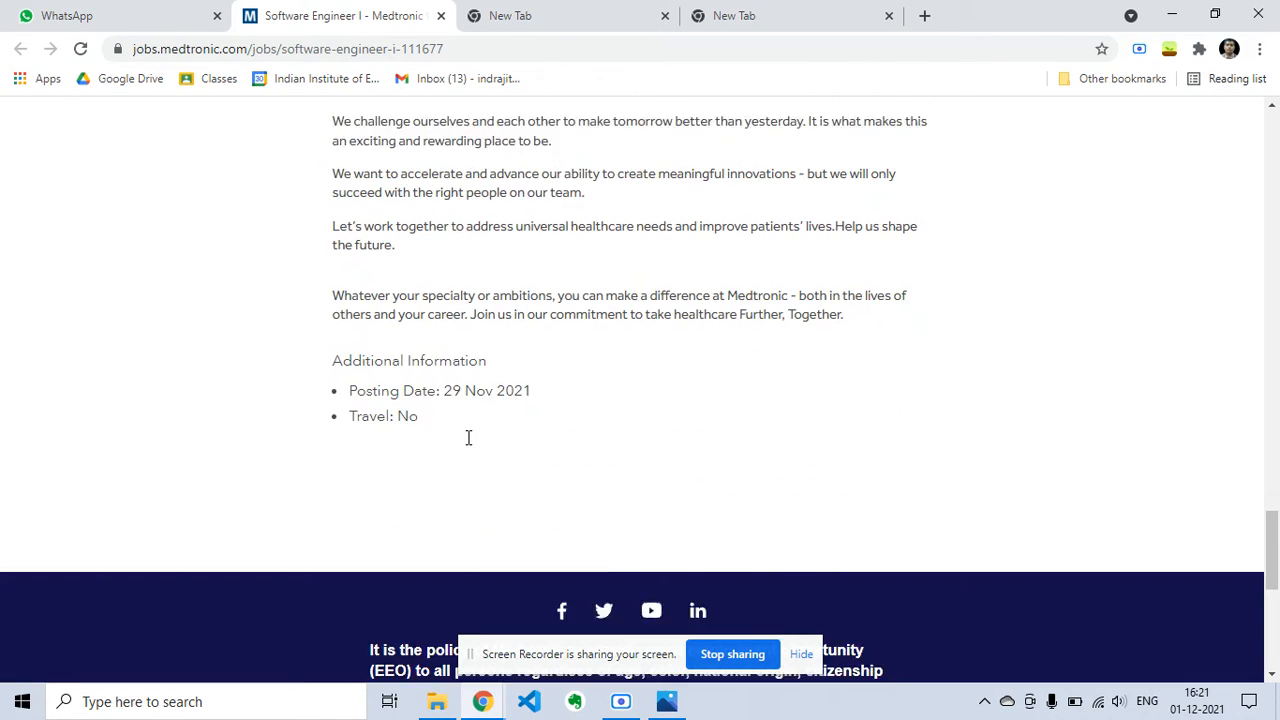
scroll(up, 3)
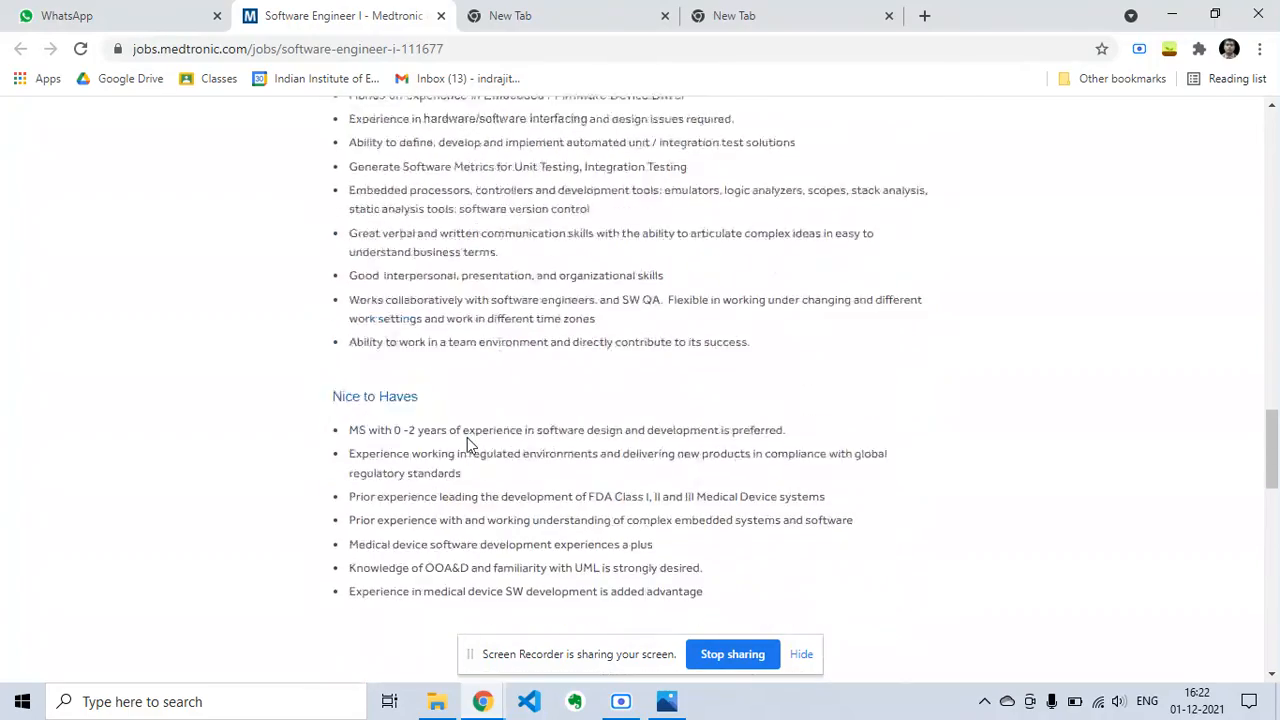
scroll(up, 3)
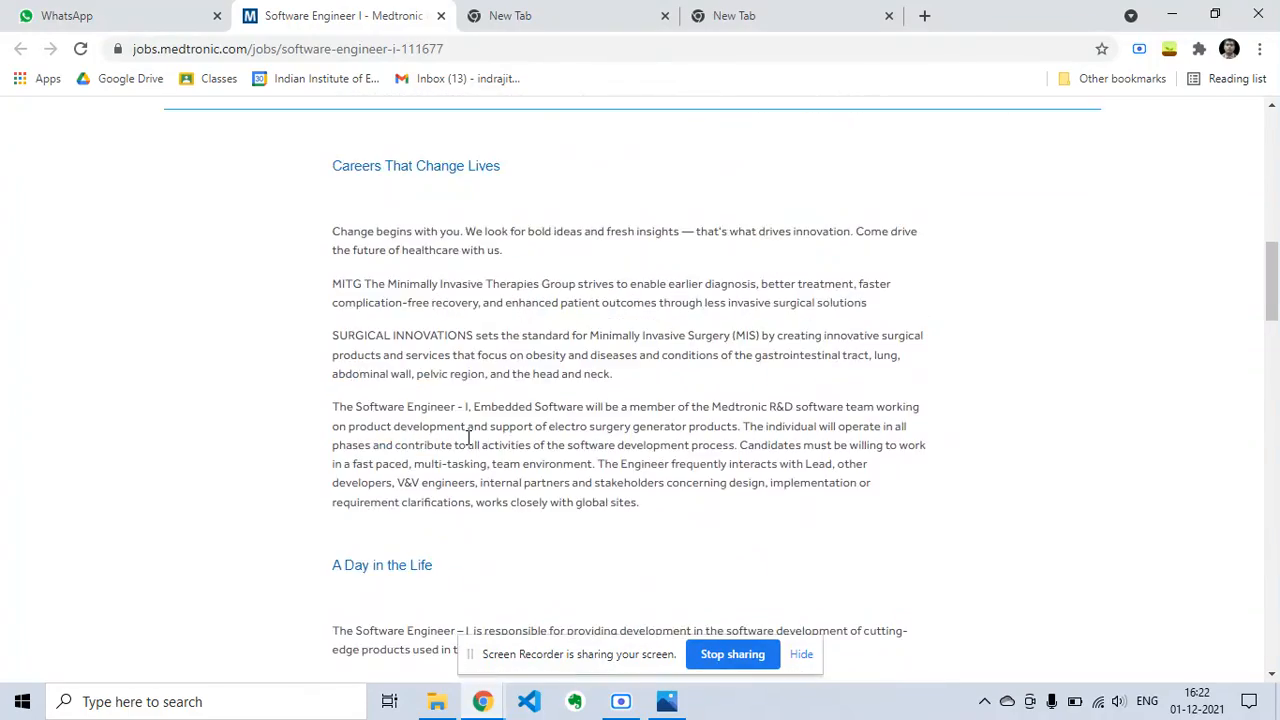
scroll(up, 3)
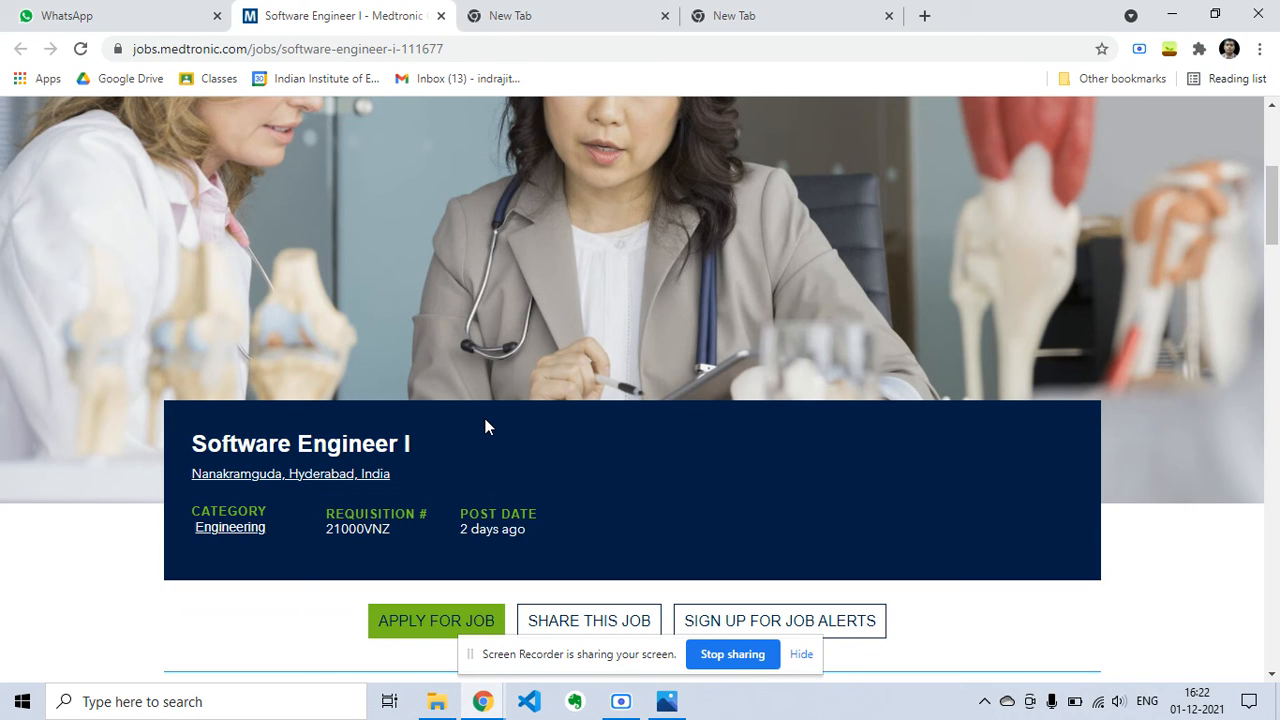
mouse_move(732, 616)
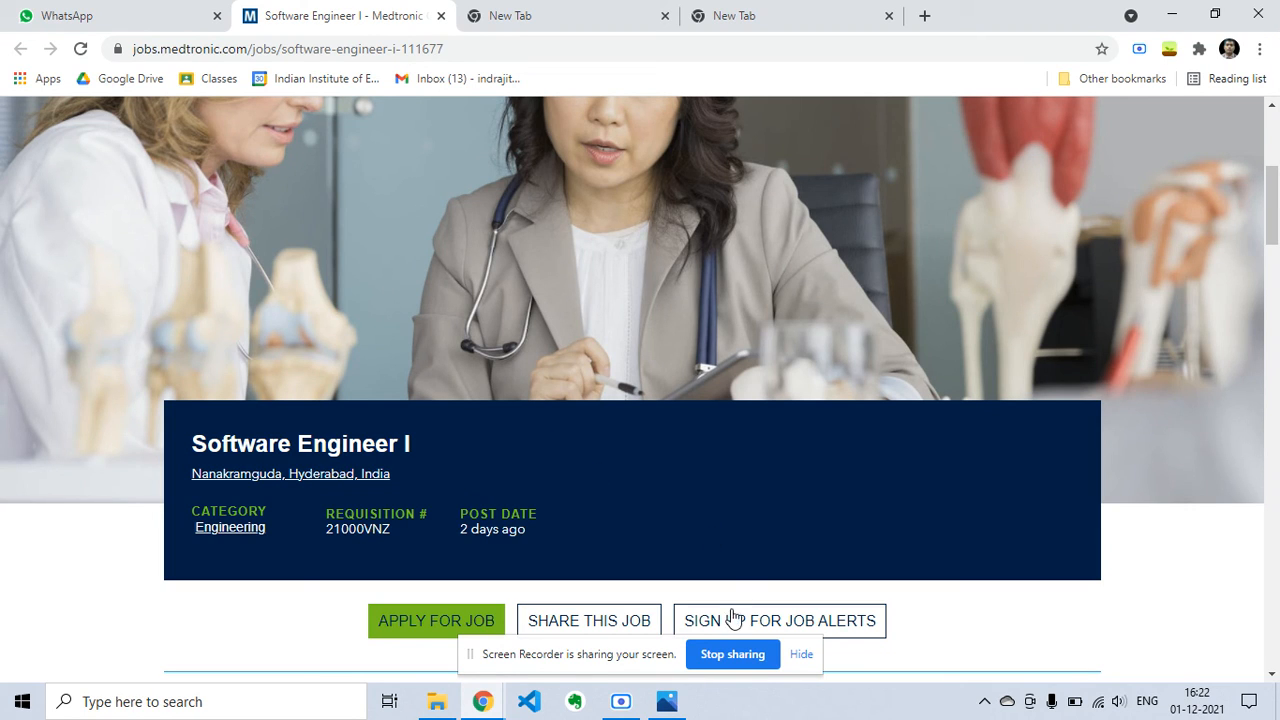